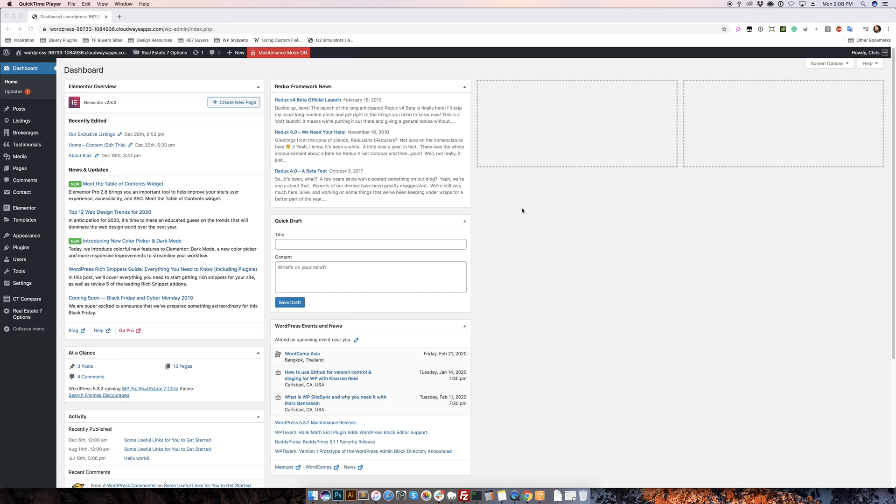
{"action": "mouse_move", "coordinate": [234, 205]}
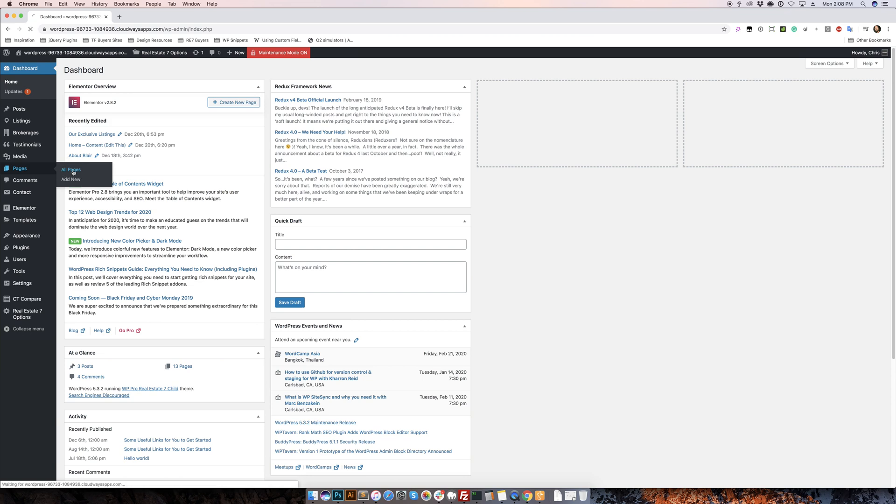
Step: From All Pages, open the Home – Content (Edit This) page in the Elementor editor
{"action": "left_click", "coordinate": [70, 169]}
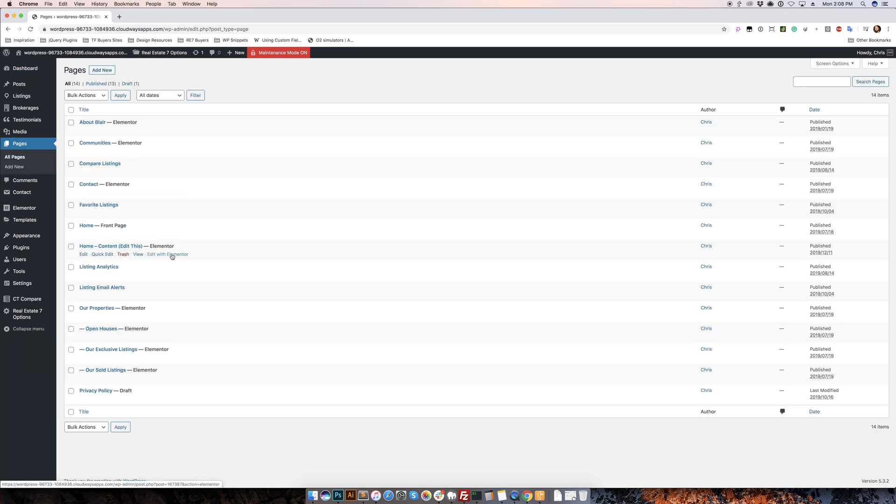
{"action": "left_click", "coordinate": [167, 254]}
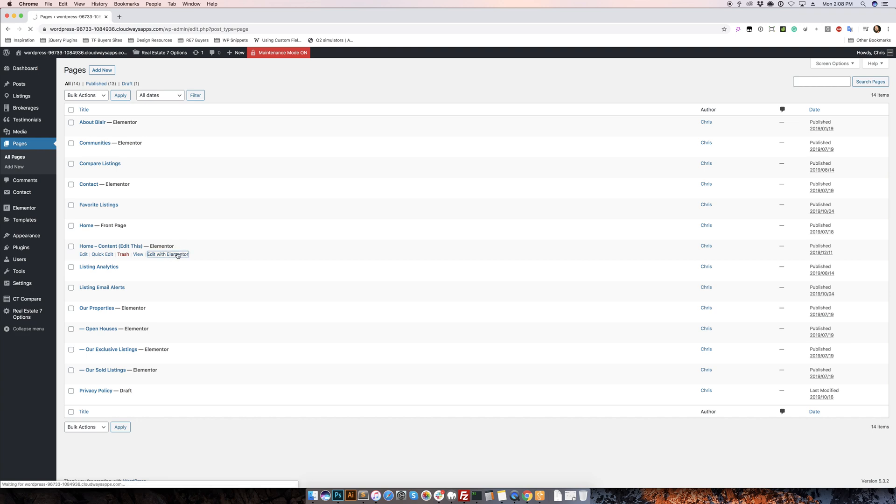
{"action": "left_click", "coordinate": [167, 254]}
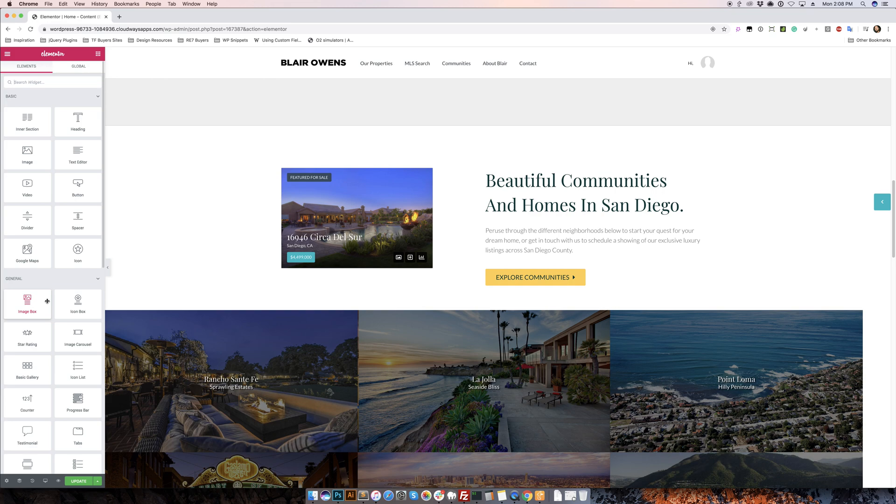
Step: Add the CT Agent widget (default name Bill Harwick) below the featured listing
{"action": "scroll", "scroll_direction": "down", "scroll_amount": 3}
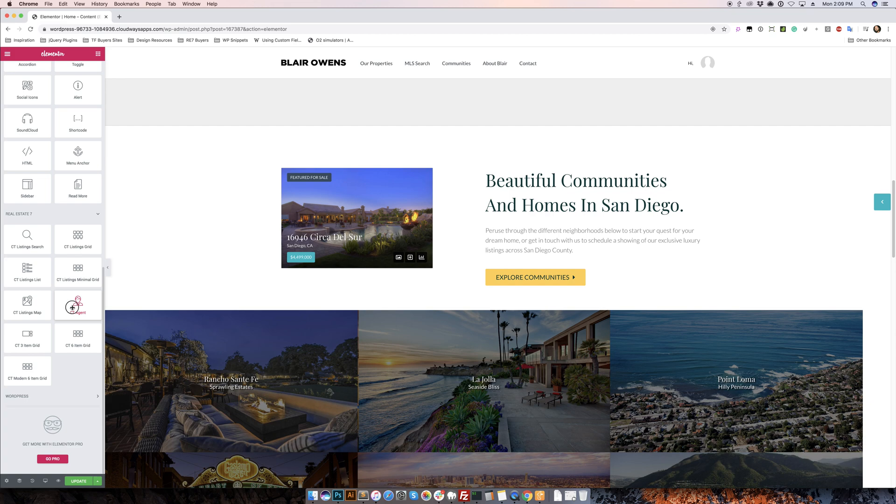
{"action": "left_click", "coordinate": [77, 304]}
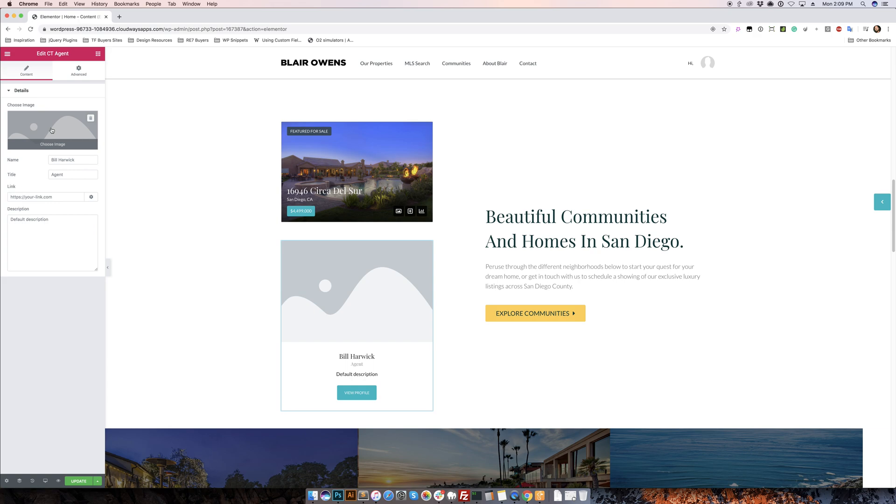
Step: Bring up the media library to choose a photo for the CT Agent card
{"action": "left_click", "coordinate": [52, 130]}
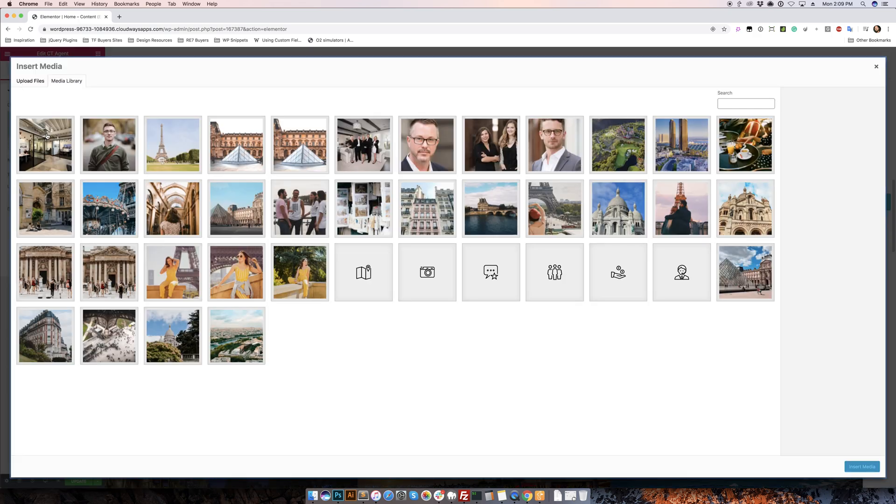
Step: Insert the man-with-glasses headshot (hs-5) as the CT Agent card photo
{"action": "scroll", "scroll_direction": "down", "scroll_amount": 3}
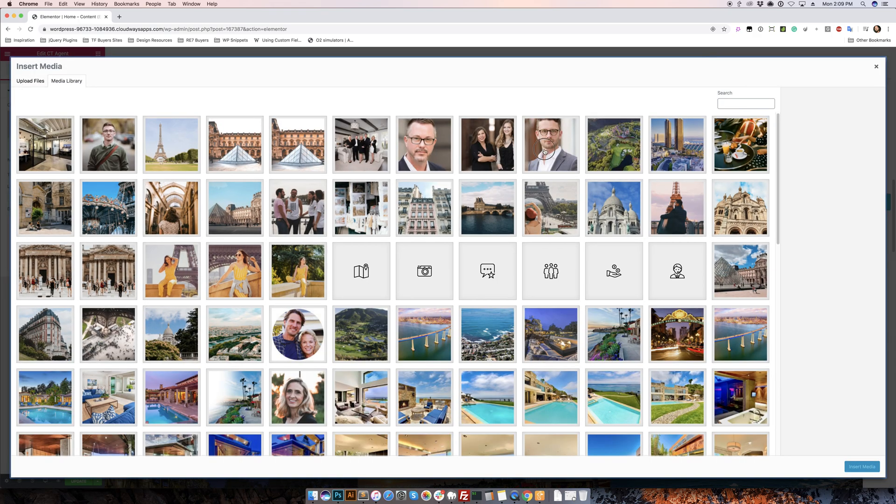
{"action": "left_click", "coordinate": [550, 143]}
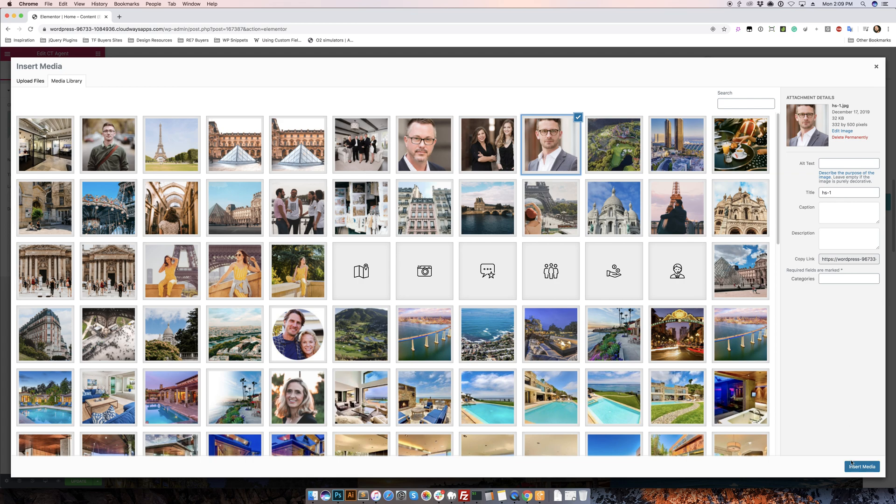
{"action": "left_click", "coordinate": [861, 466]}
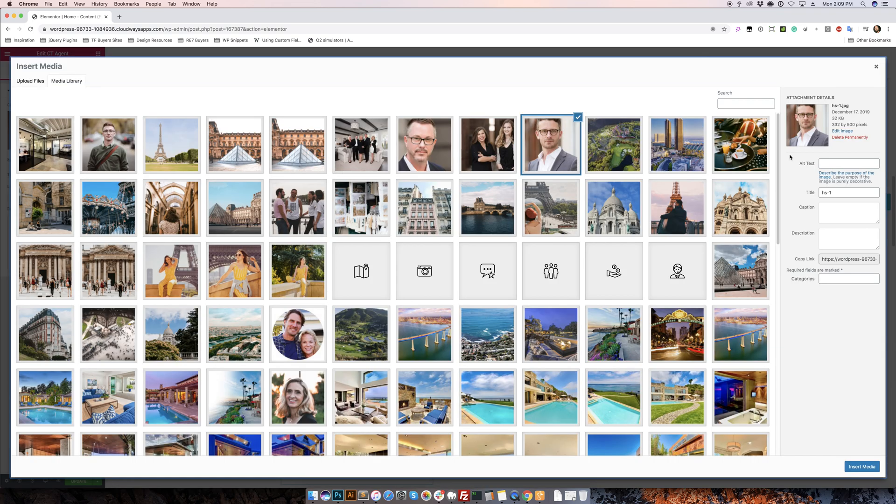
{"action": "mouse_move", "coordinate": [429, 154]}
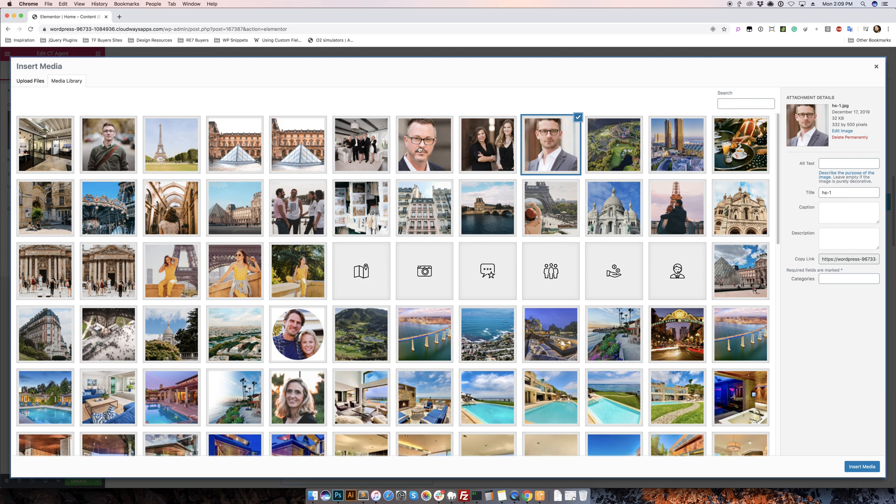
{"action": "left_click", "coordinate": [424, 144]}
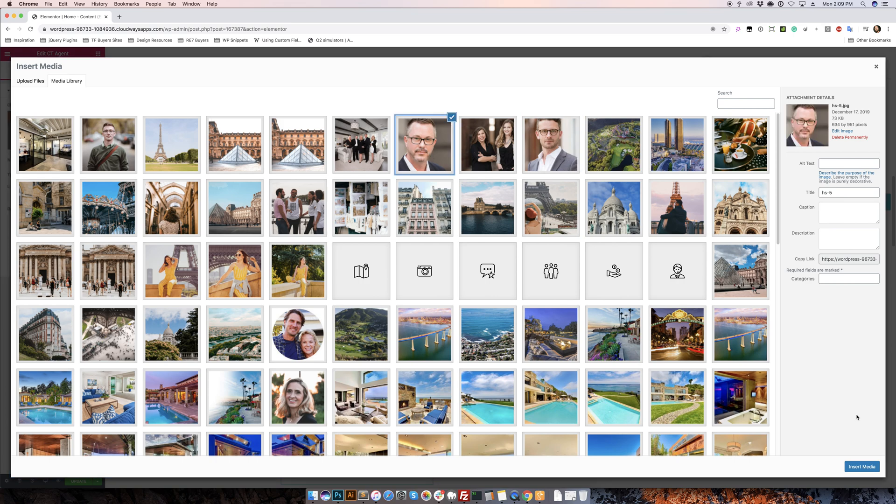
{"action": "left_click", "coordinate": [862, 466]}
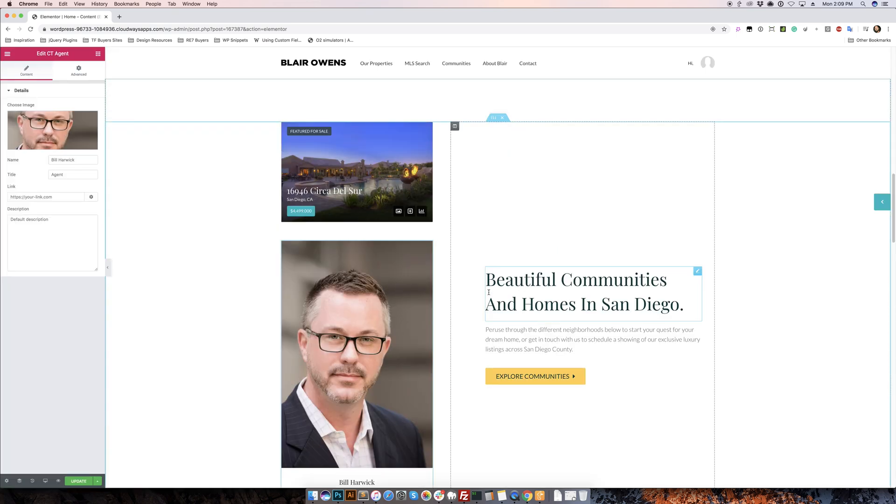
{"action": "scroll", "scroll_direction": "down", "scroll_amount": 3}
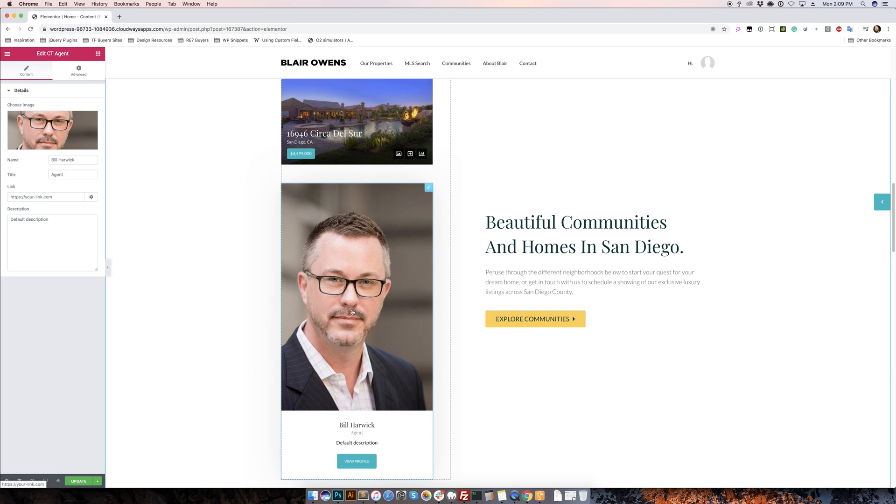
{"action": "mouse_move", "coordinate": [365, 319]}
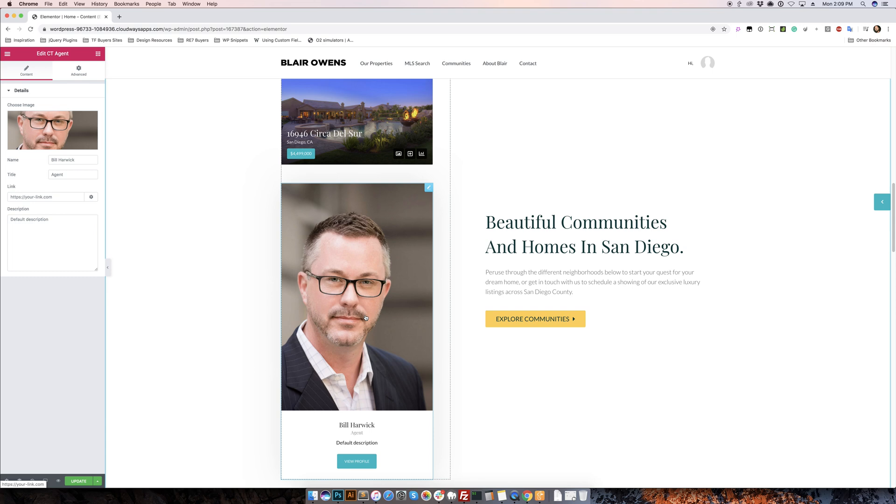
{"action": "mouse_move", "coordinate": [419, 328]}
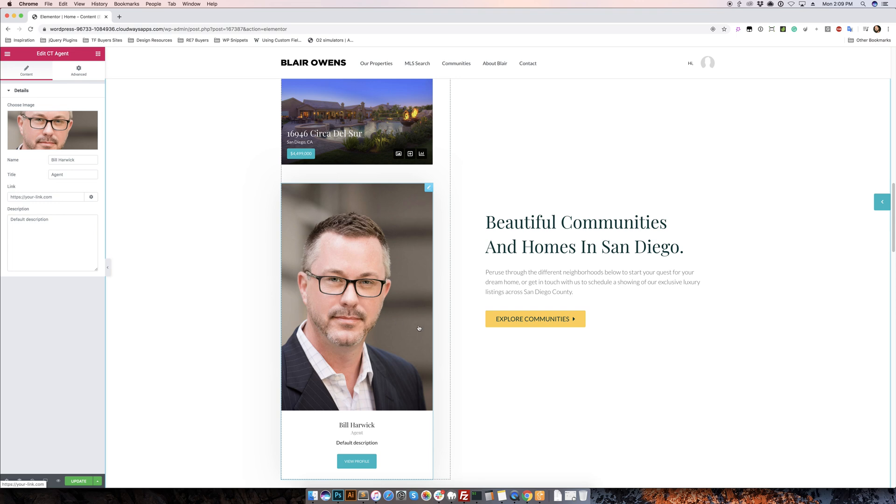
{"action": "scroll", "scroll_direction": "down", "scroll_amount": 3}
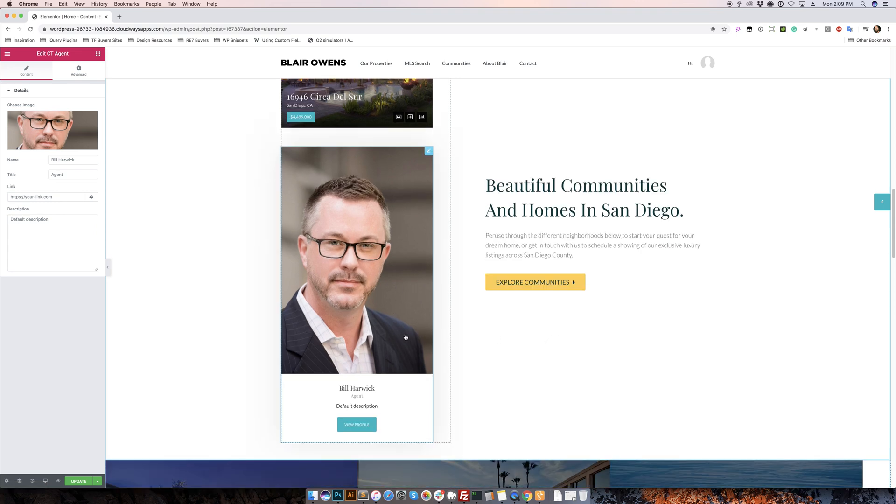